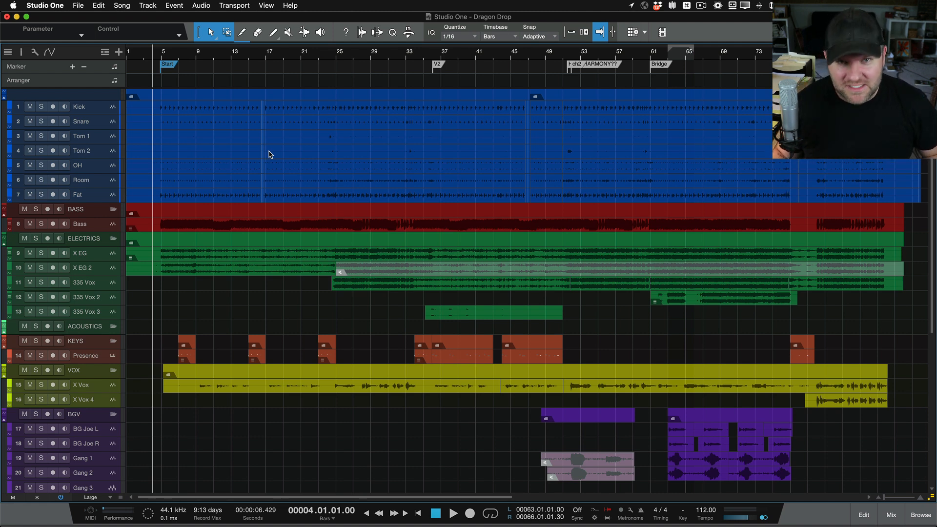
mouse_move(282, 102)
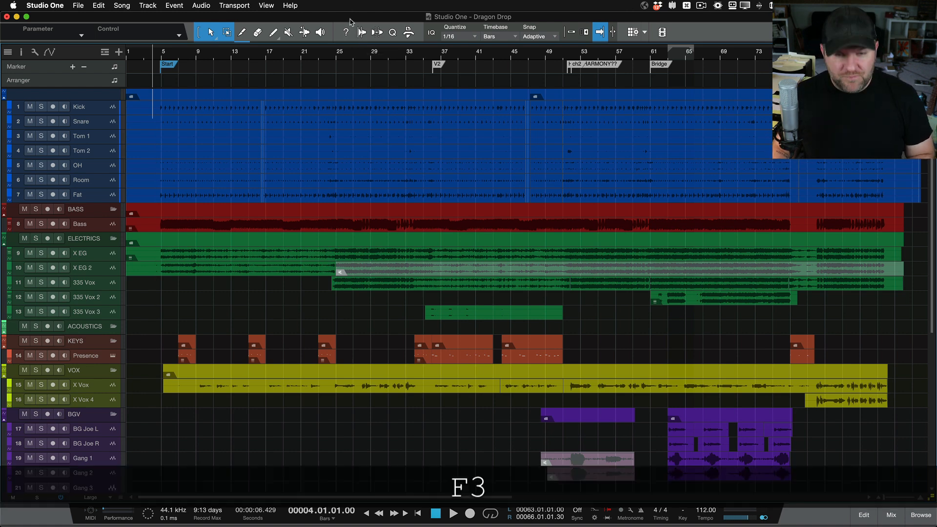
Add a default Phaser insert to the Tom 2 track and close its plugin window
left_click(891, 515)
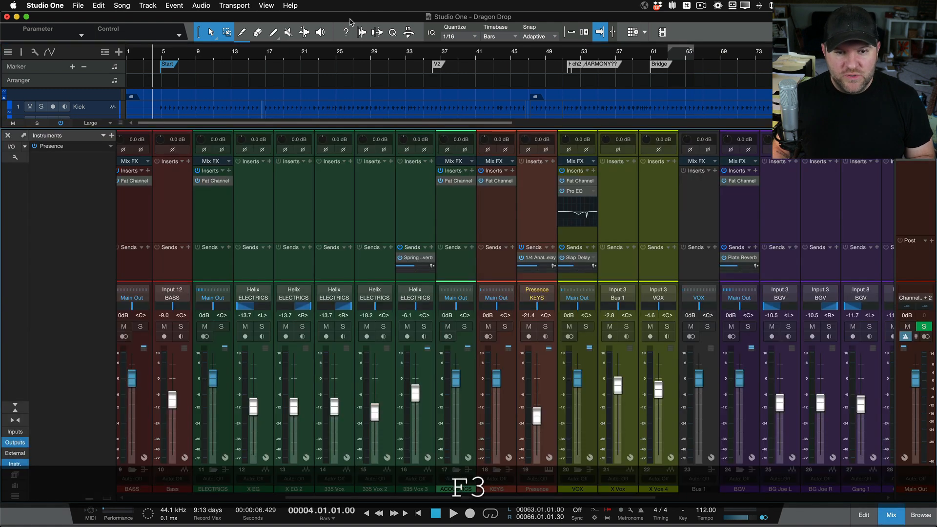
left_click(865, 514)
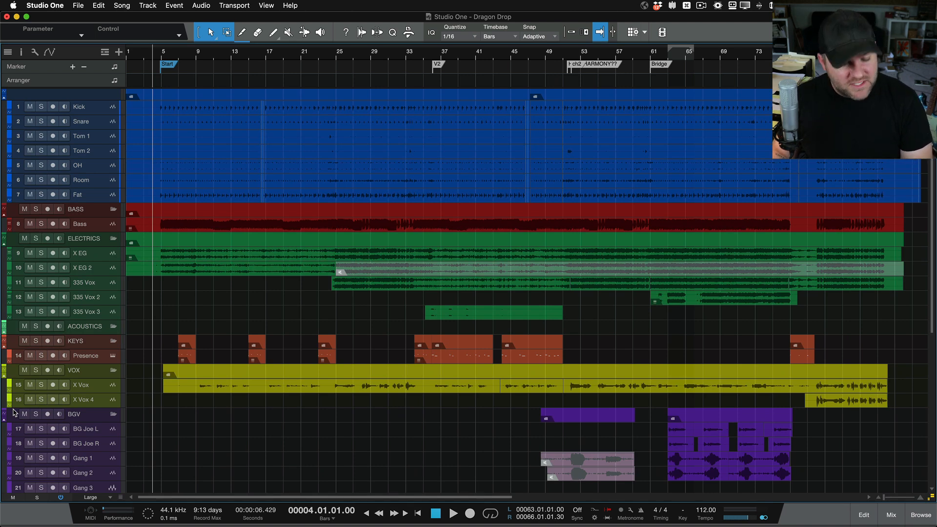
key("F7")
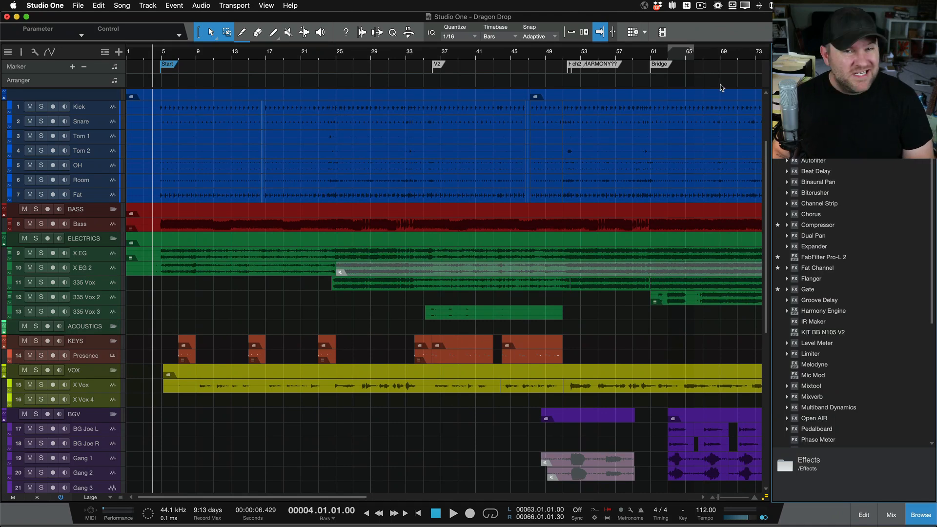
key("F7")
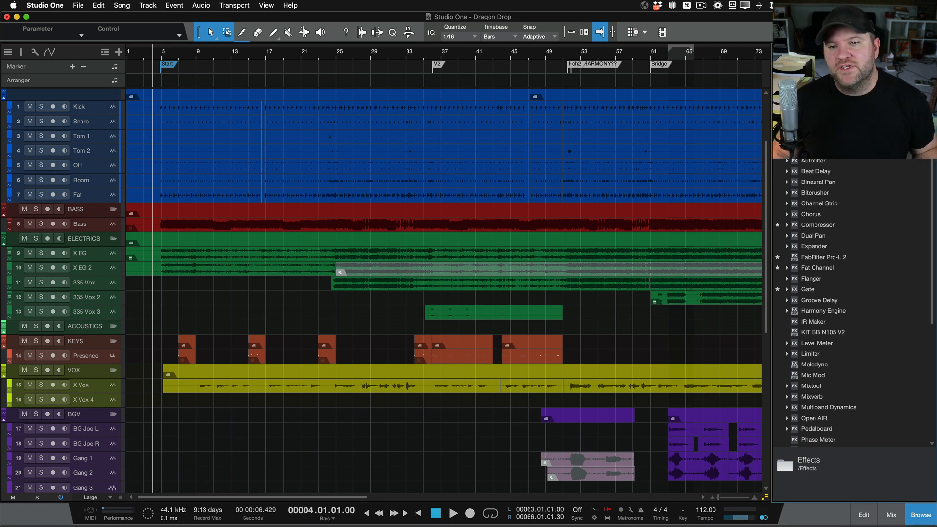
scroll("down", 3)
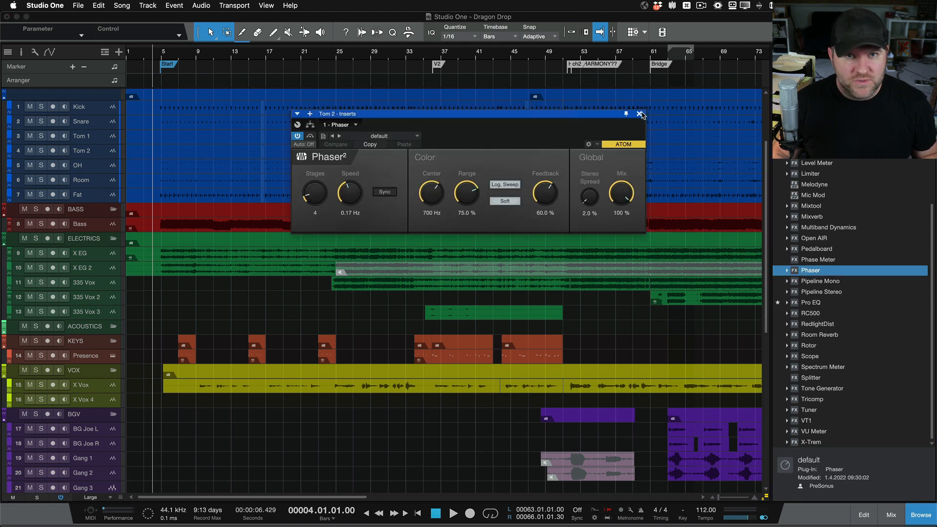
left_click(639, 114)
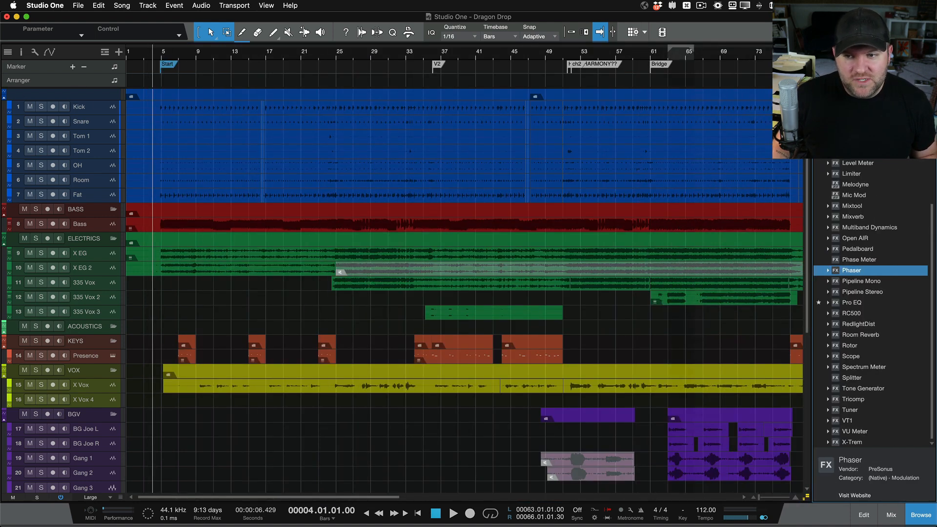
mouse_move(463, 181)
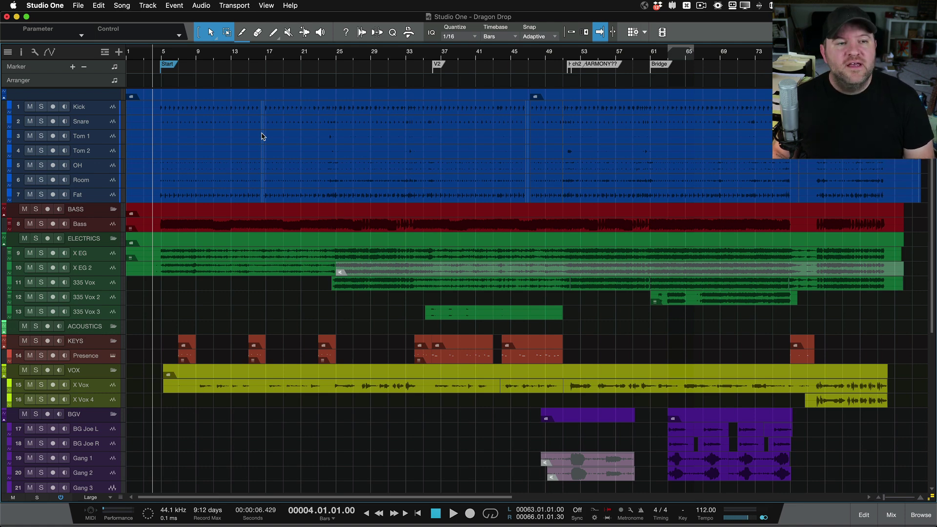
Toggle the effects browser off, then show the Inspector with the REF channel's details
key("F4")
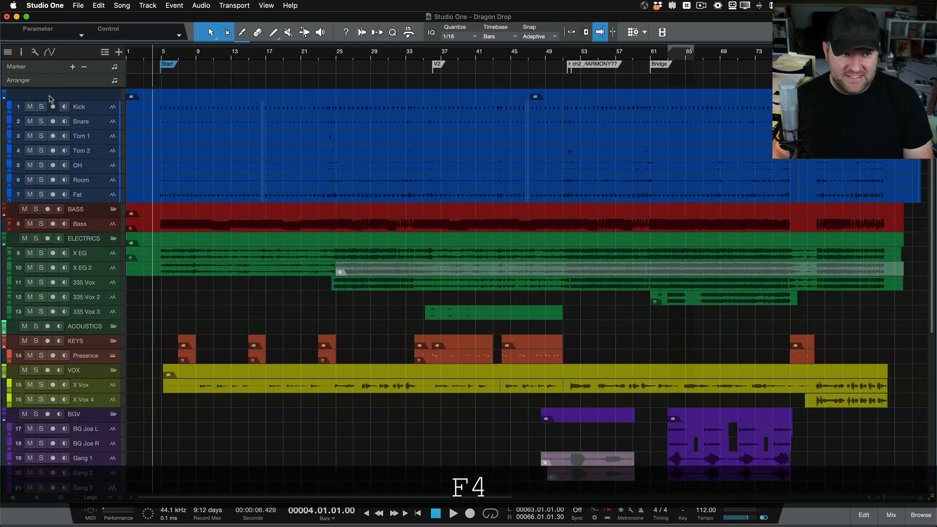
mouse_move(24, 52)
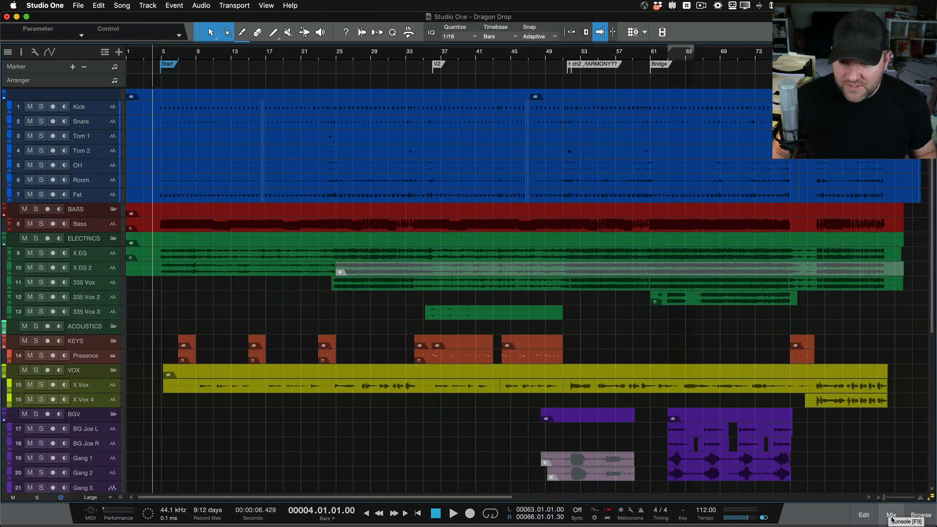
mouse_move(355, 155)
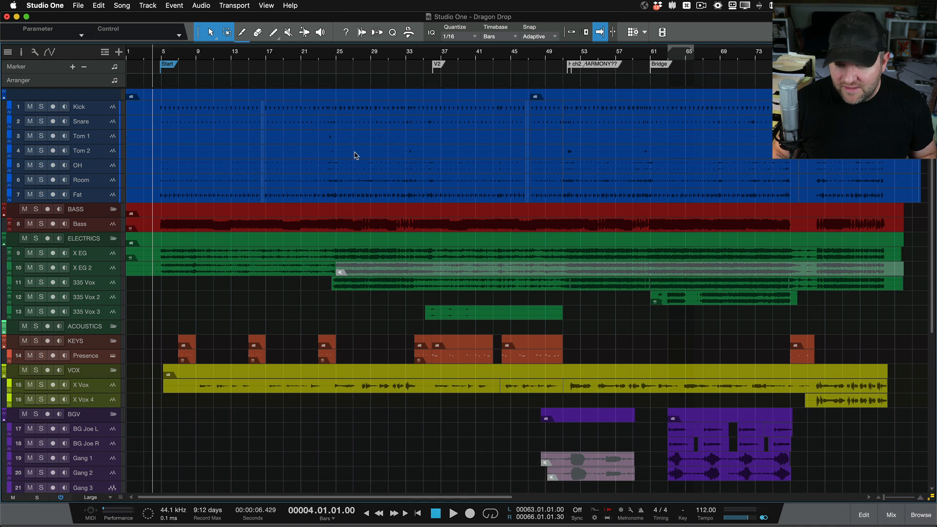
left_click(265, 5)
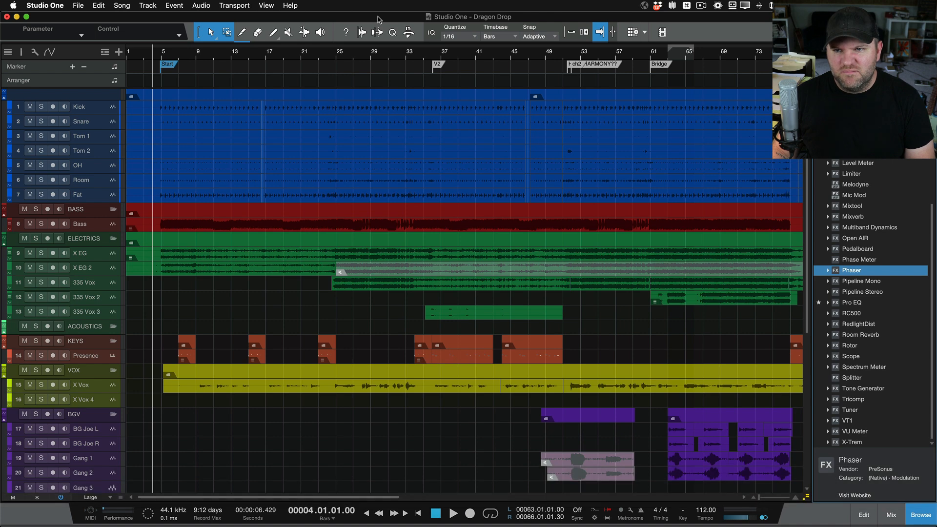
key("F7")
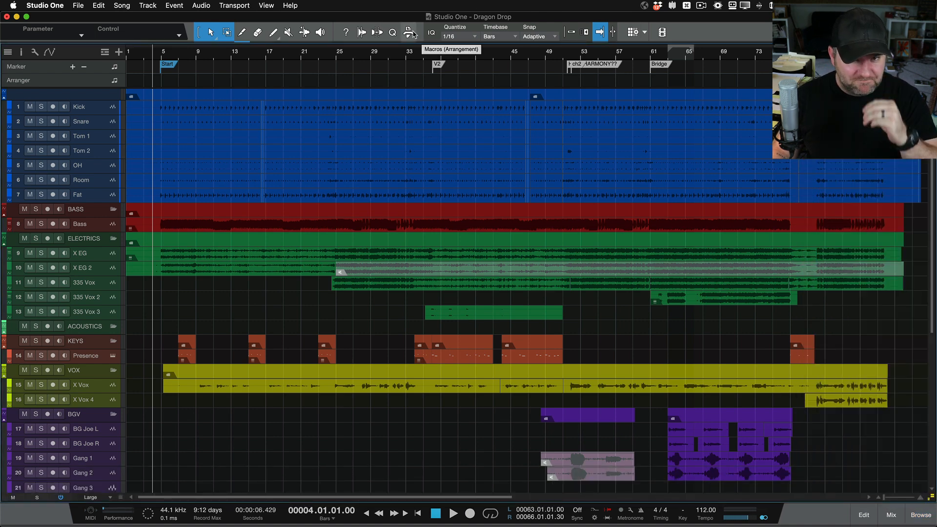
key("F4")
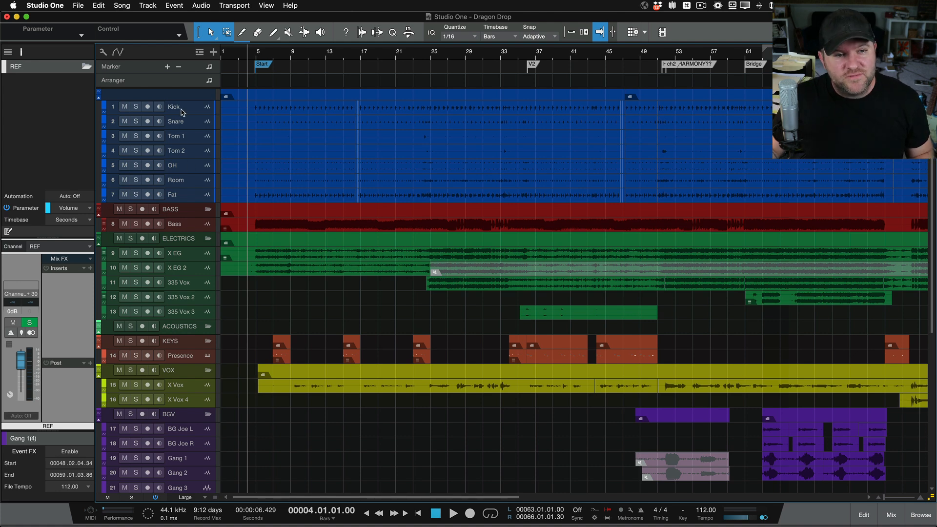
Select the Kick track to see its Pro EQ insert and DRUMS group in the Inspector
left_click(174, 107)
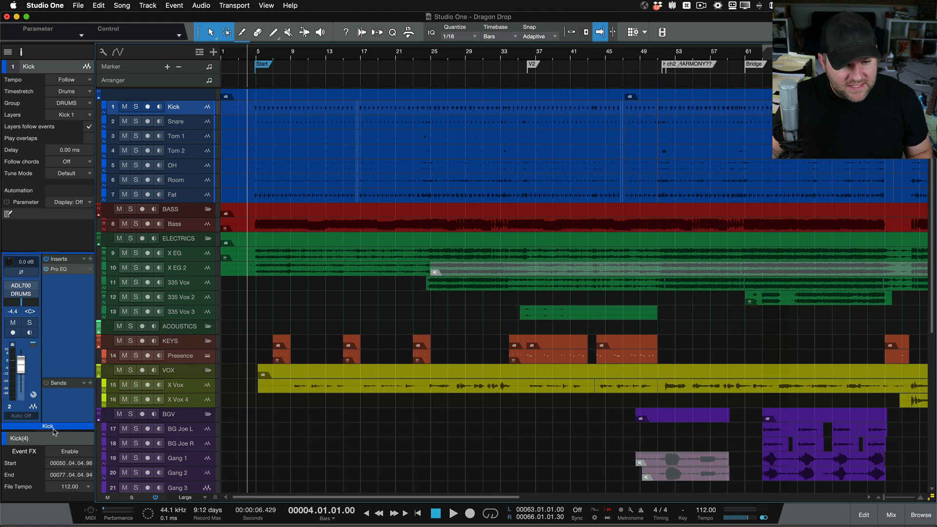
mouse_move(47, 67)
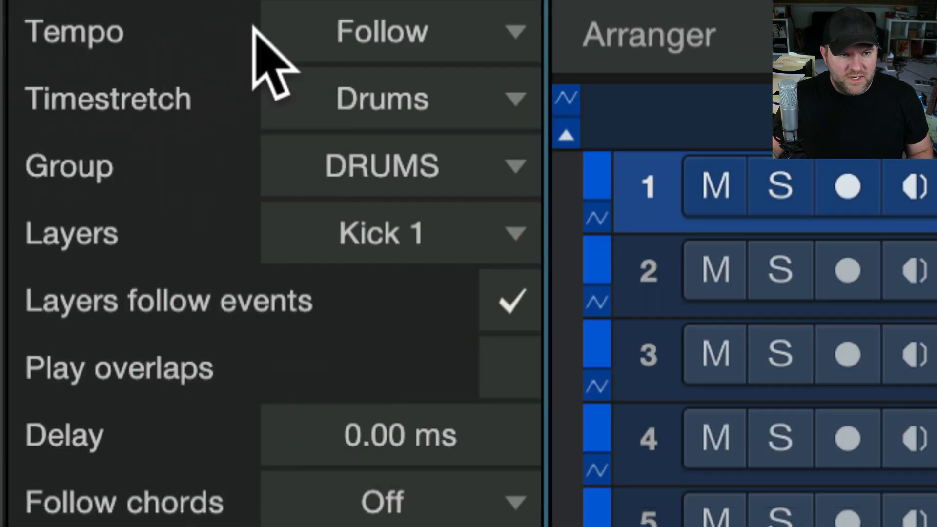
mouse_move(290, 231)
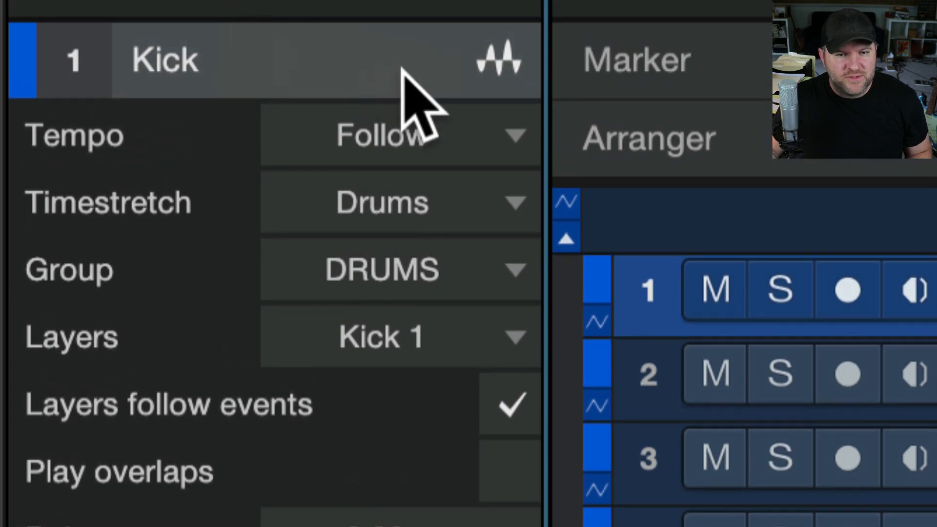
mouse_move(276, 253)
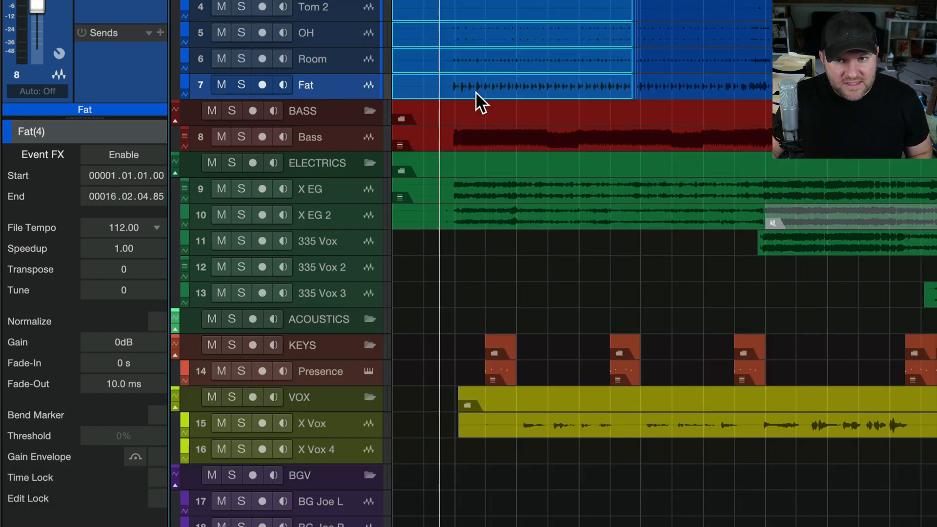
Return the Fat event's gain to 0 dB and hide the Inspector
left_click(668, 95)
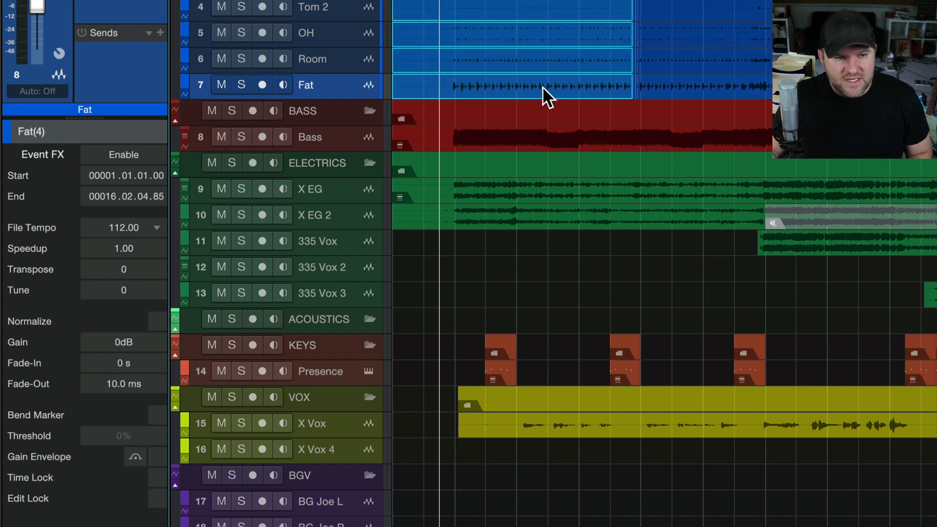
mouse_move(156, 376)
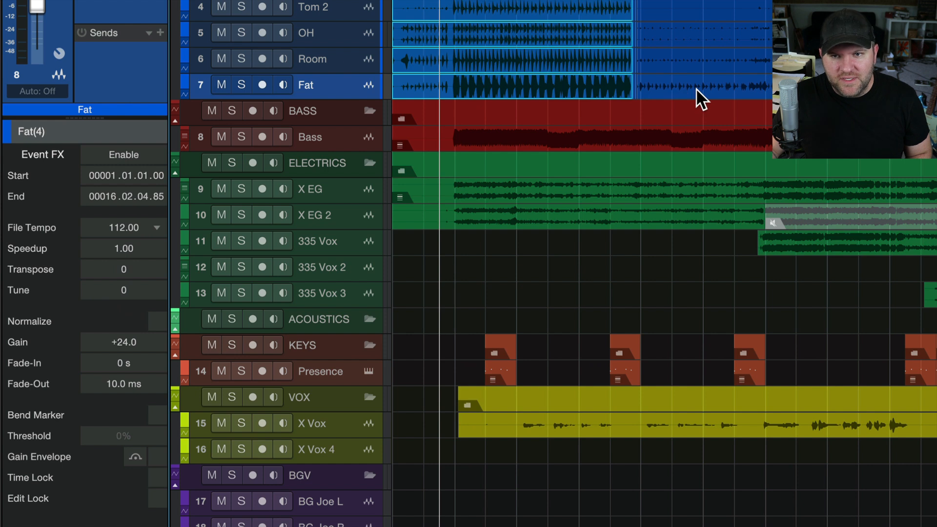
left_click(123, 342)
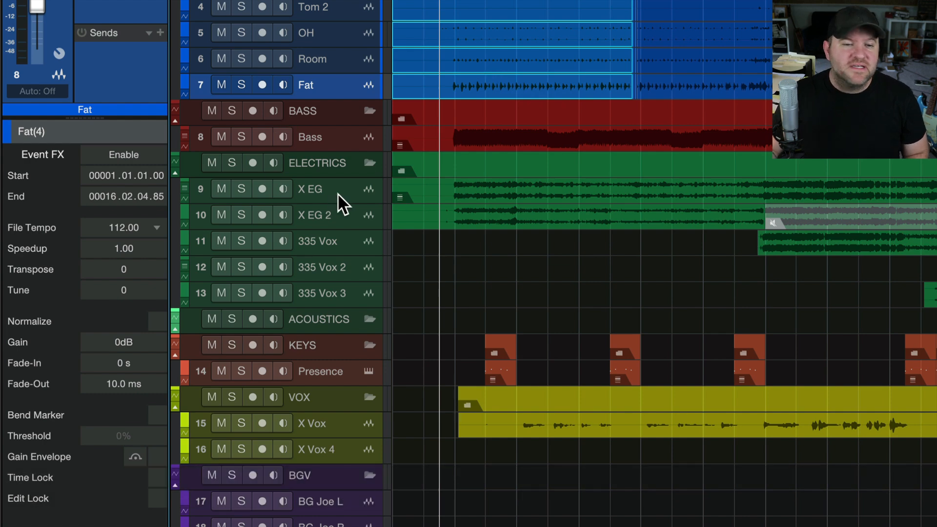
mouse_move(409, 212)
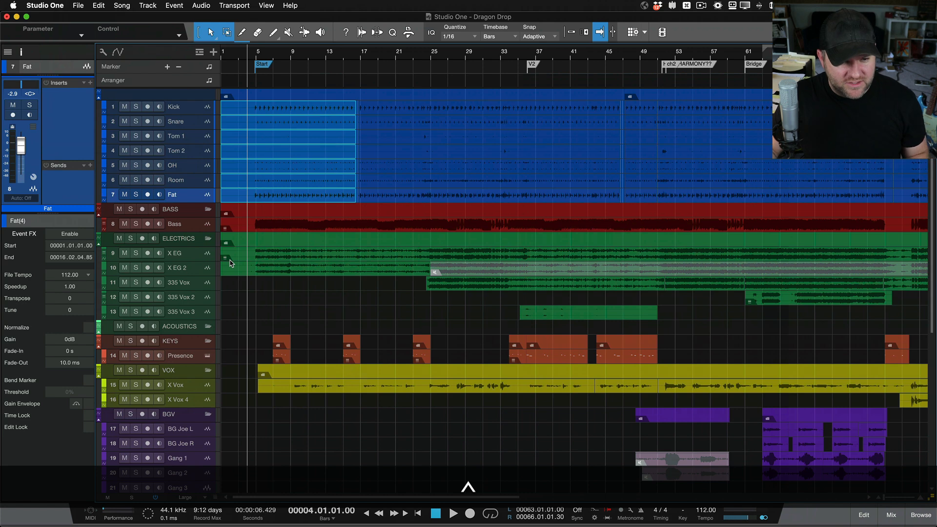
key("F4")
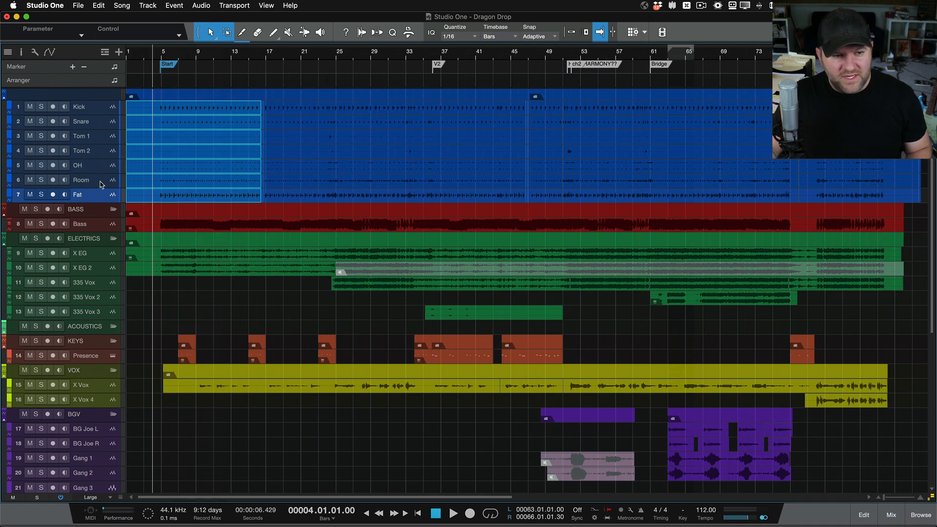
left_click(891, 513)
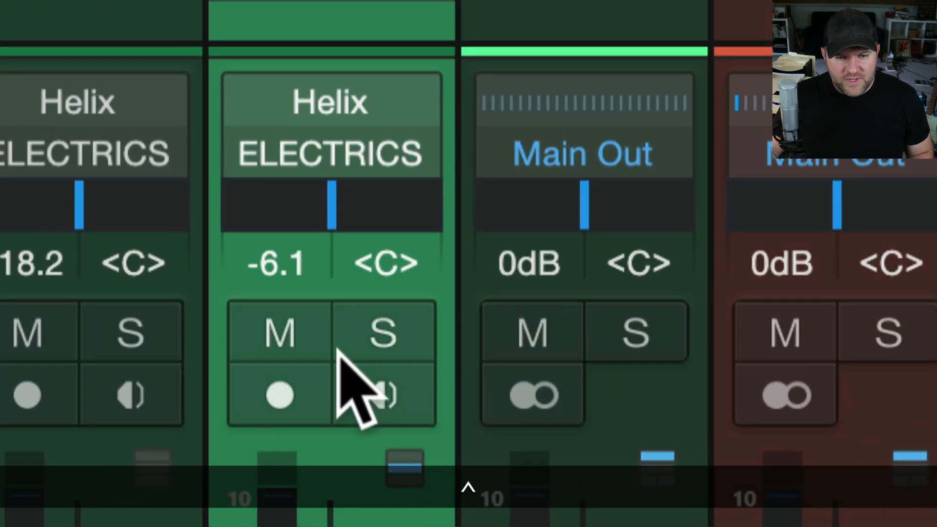
left_click(382, 331)
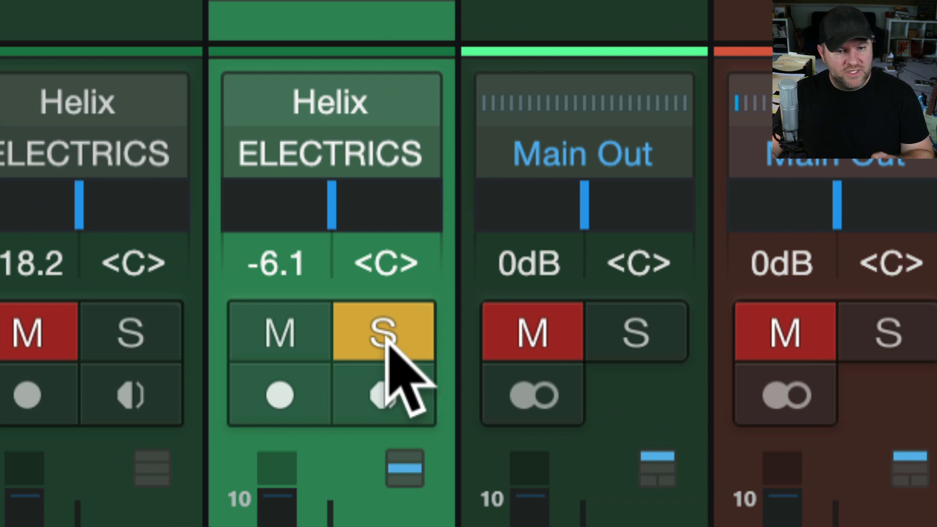
left_click(382, 334)
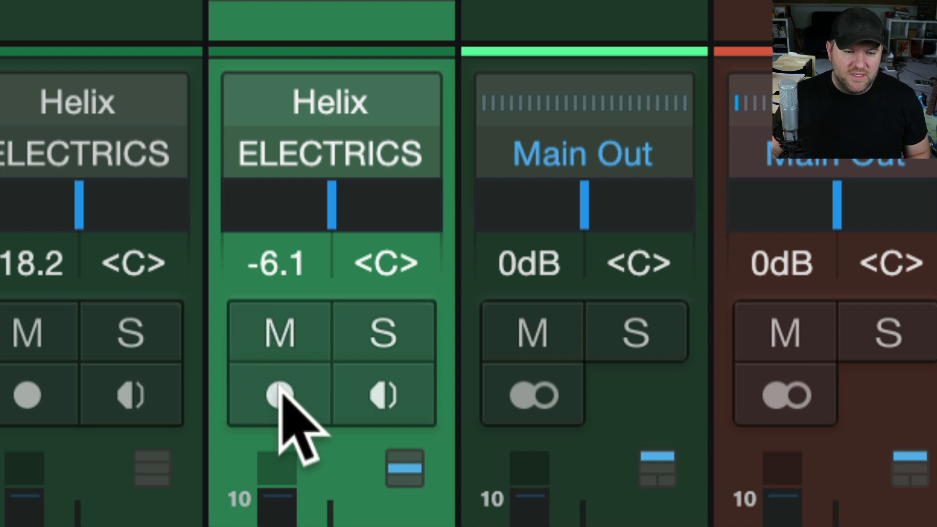
left_click(280, 397)
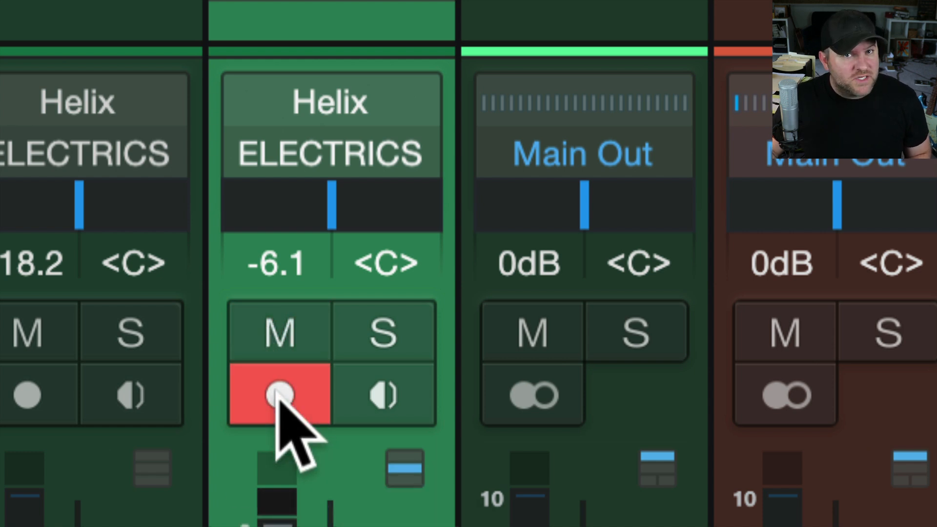
left_click(279, 396)
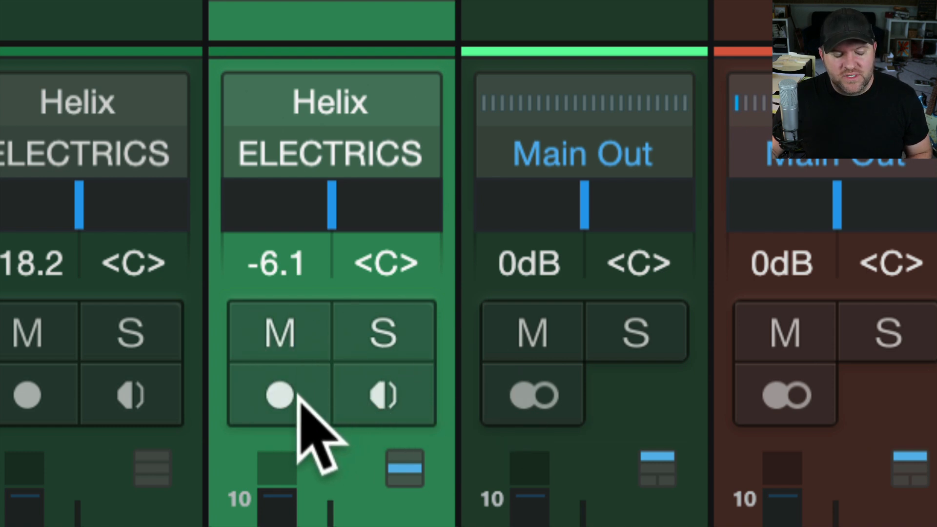
left_click(381, 333)
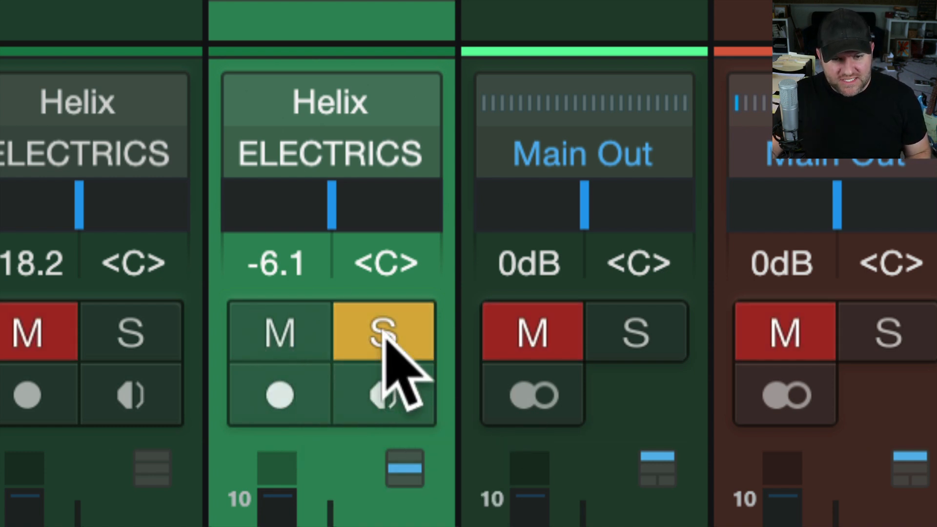
left_click(381, 332)
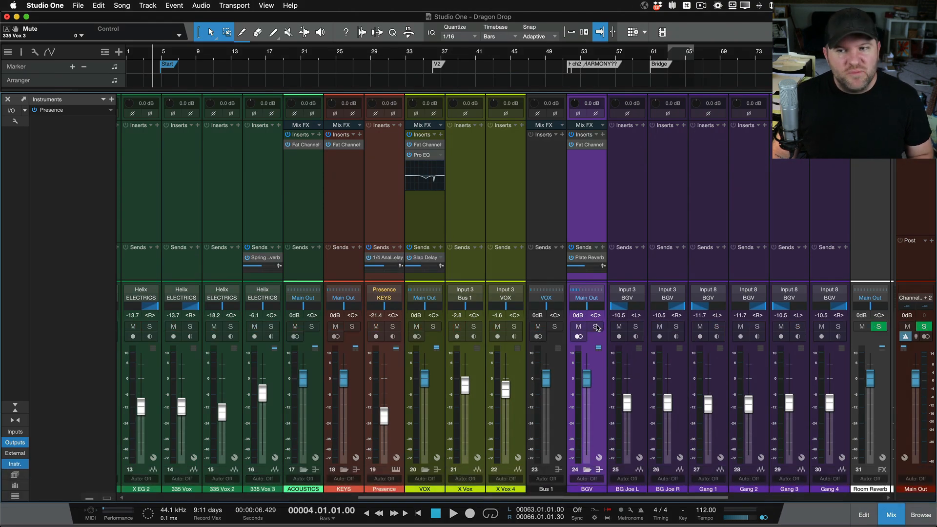
mouse_move(517, 224)
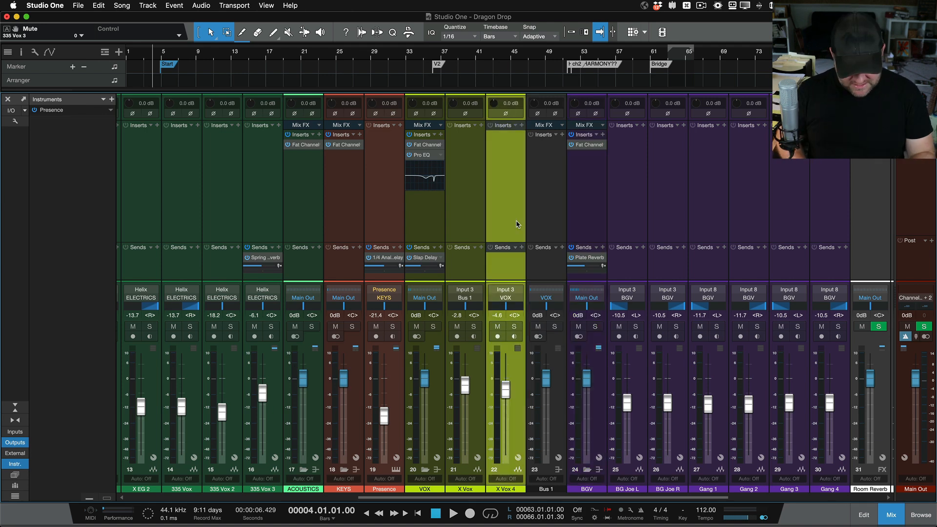
left_click(863, 512)
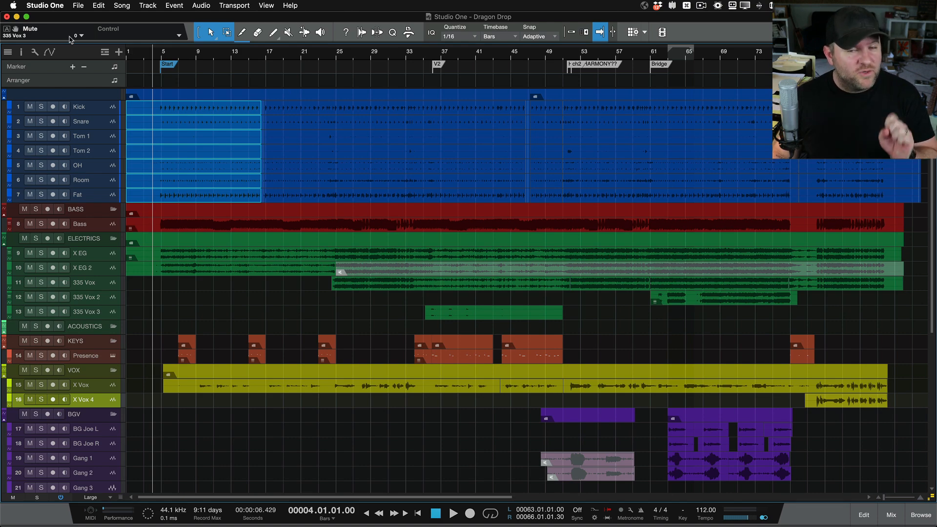
Open the Studio One application menu with Preferences highlighted
left_click(42, 5)
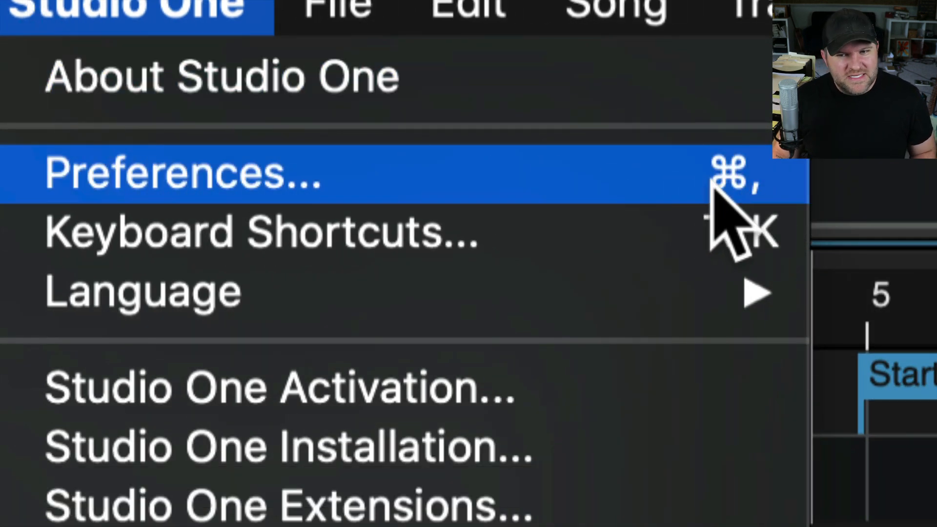
mouse_move(741, 203)
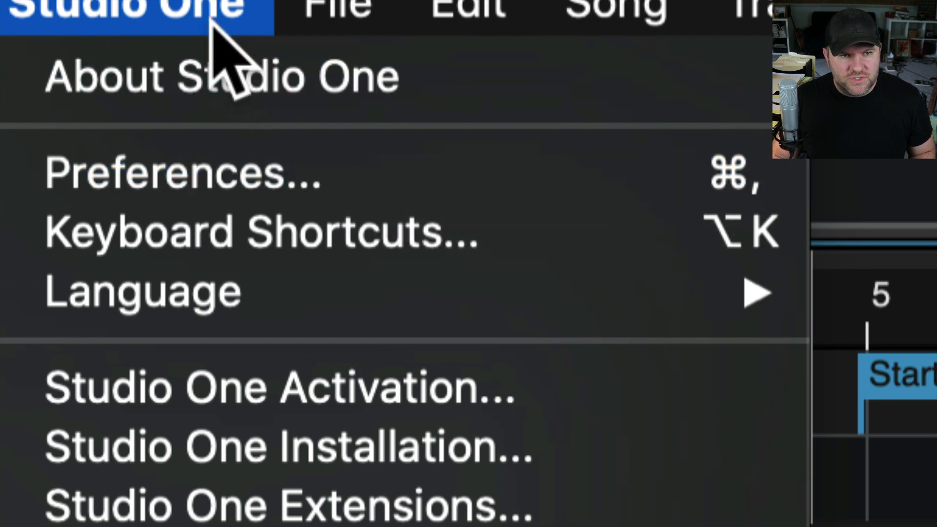
mouse_move(766, 179)
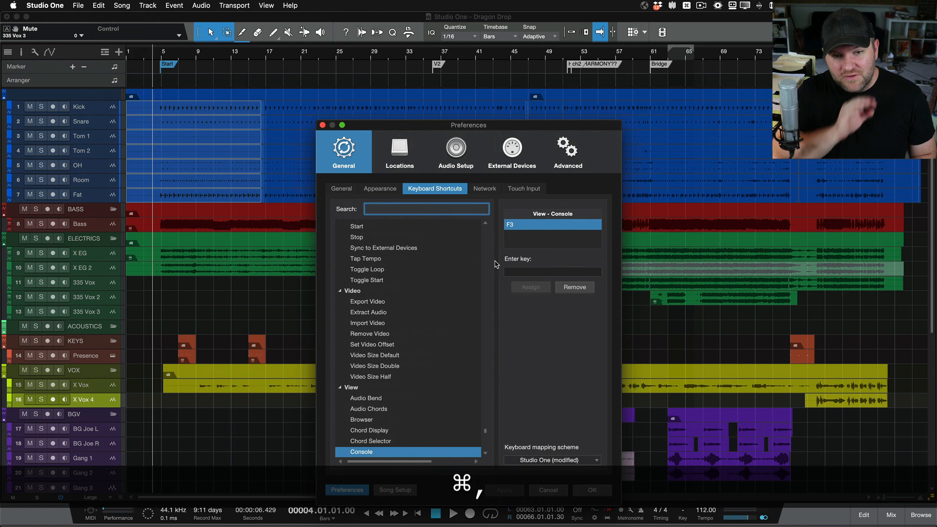
Browse the Audio Setup, Automation, Sync, General and External Devices preferences, close them, and show the mixer
left_click(455, 147)
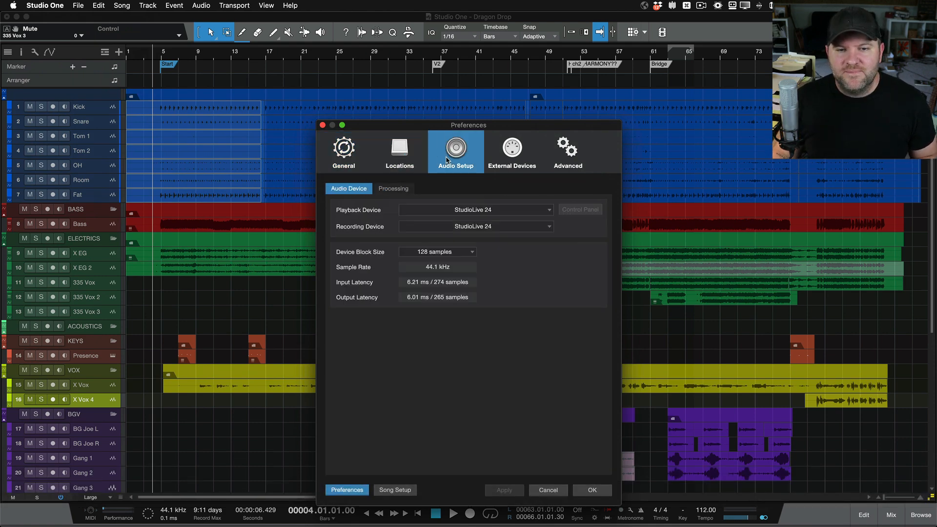
left_click(568, 150)
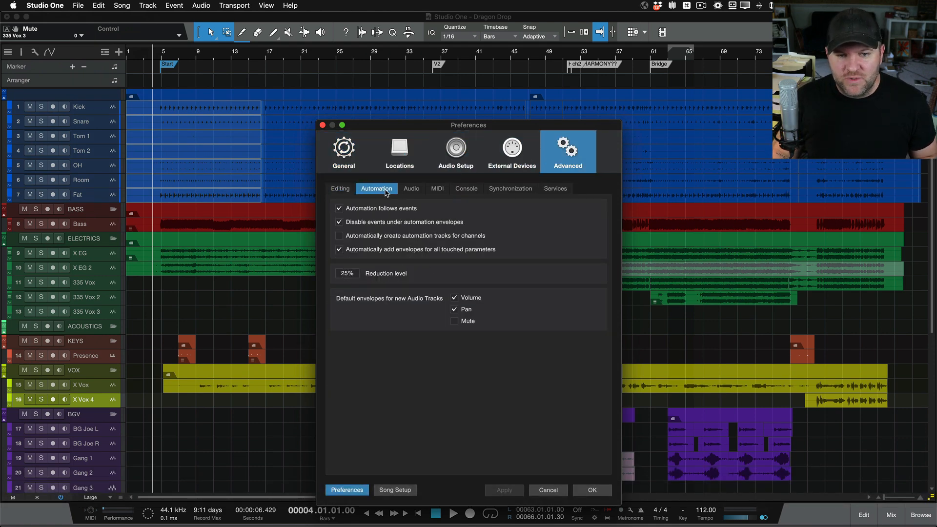
left_click(511, 188)
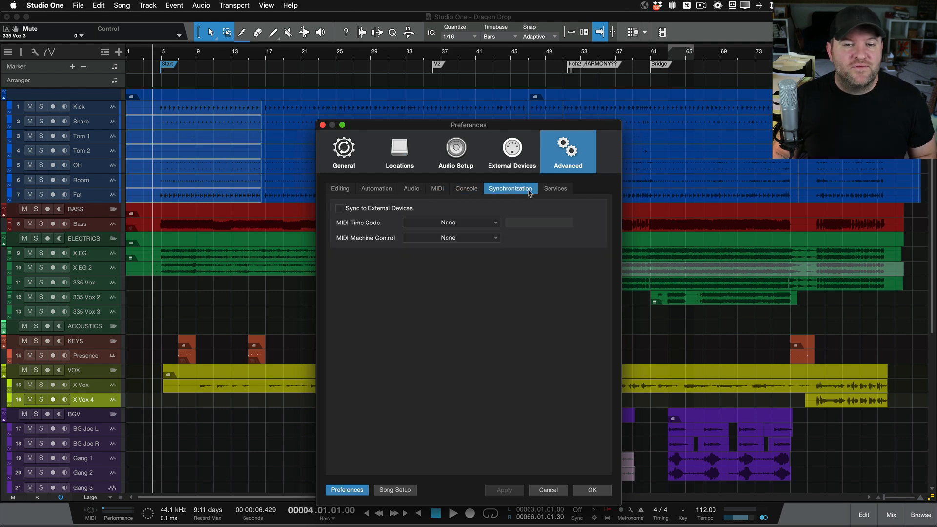
left_click(344, 148)
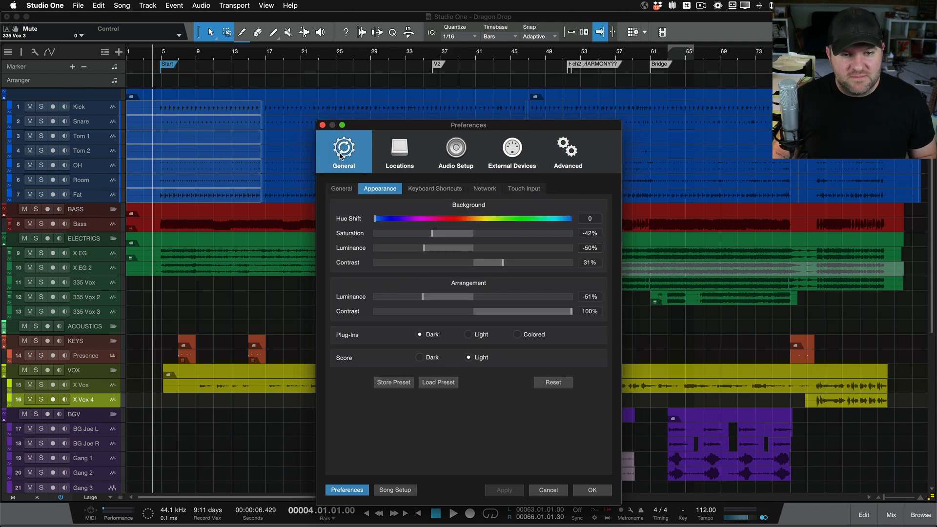
left_click(592, 490)
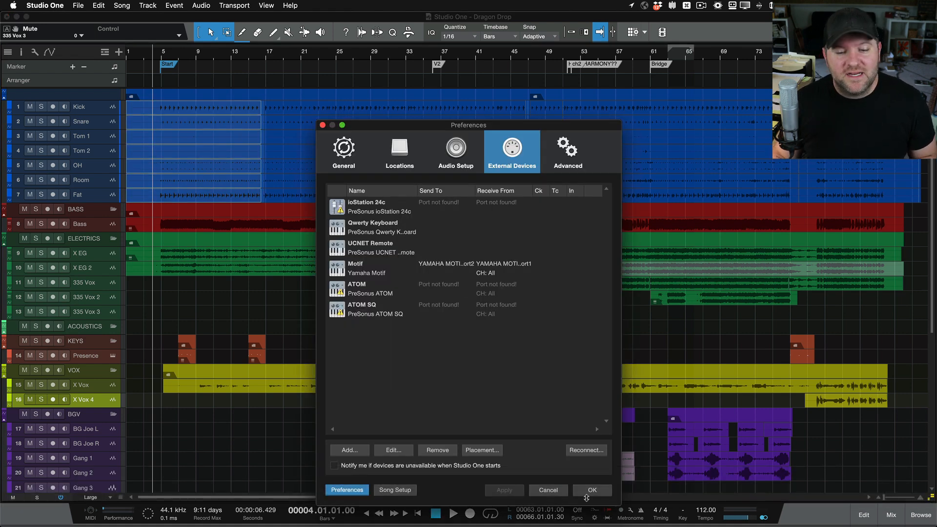
left_click(592, 490)
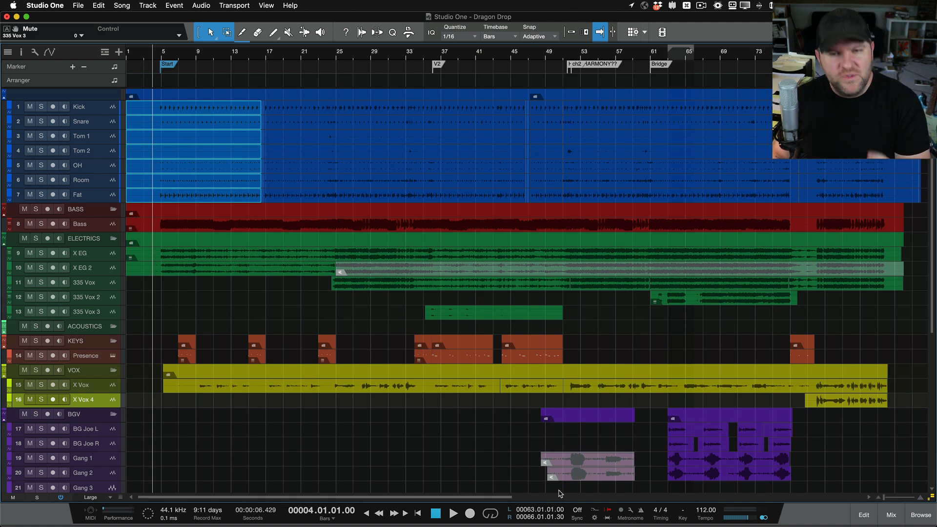
left_click(891, 515)
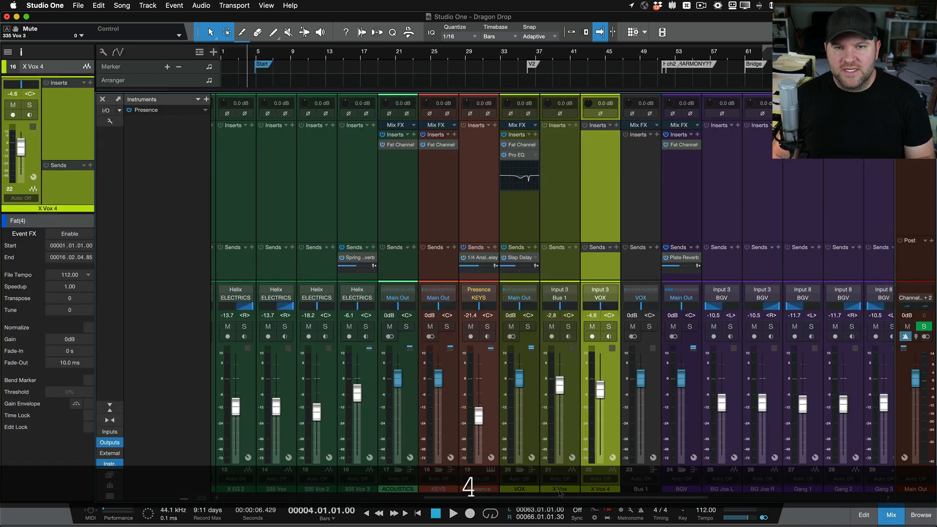